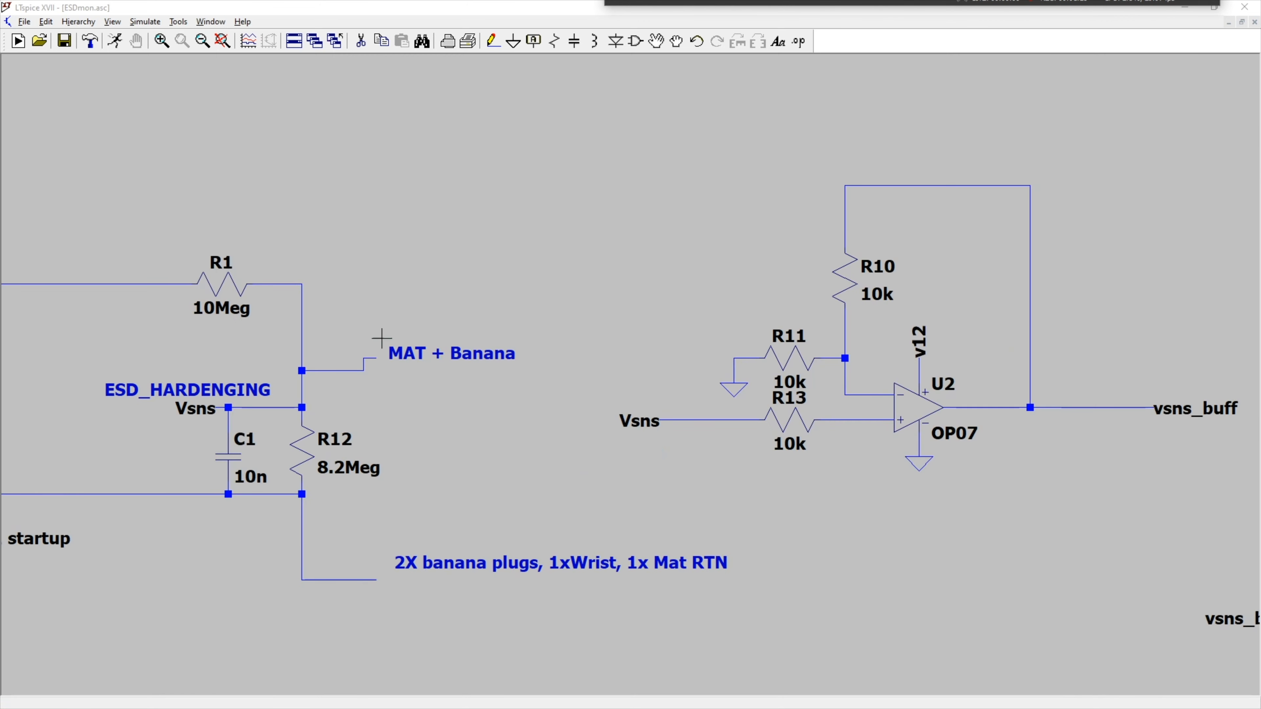
mouse_move(474, 549)
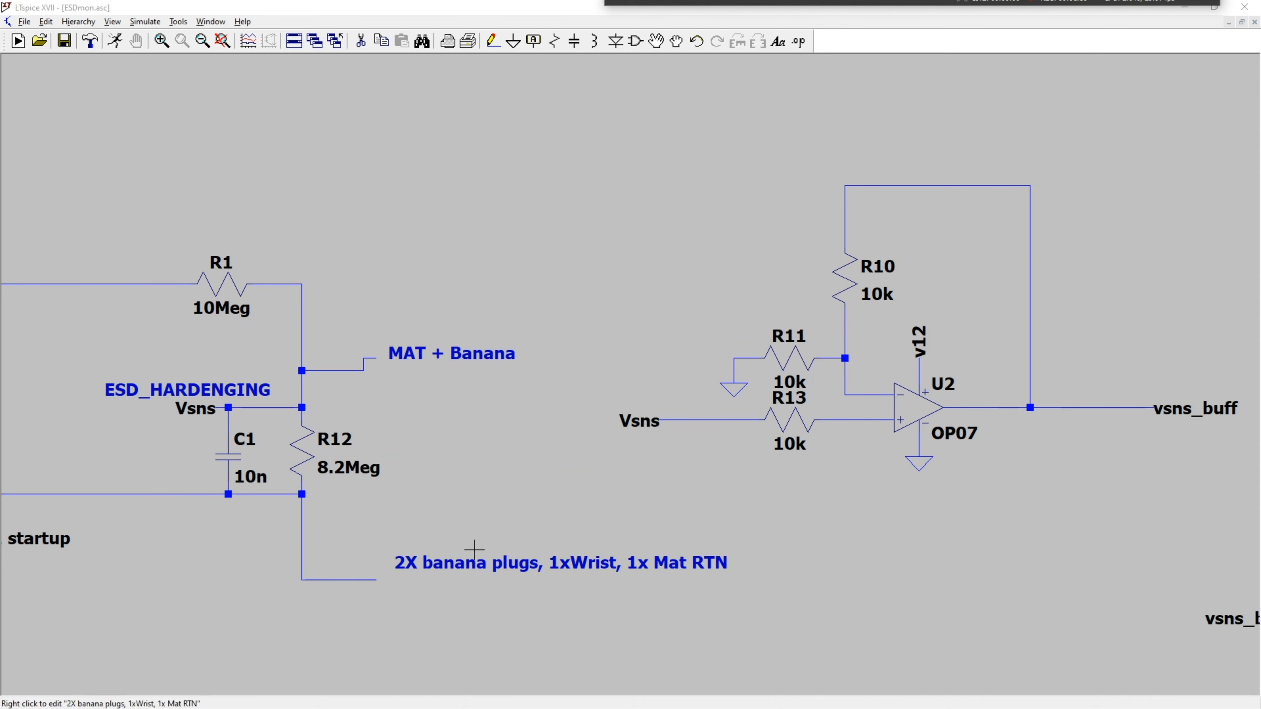
mouse_move(609, 509)
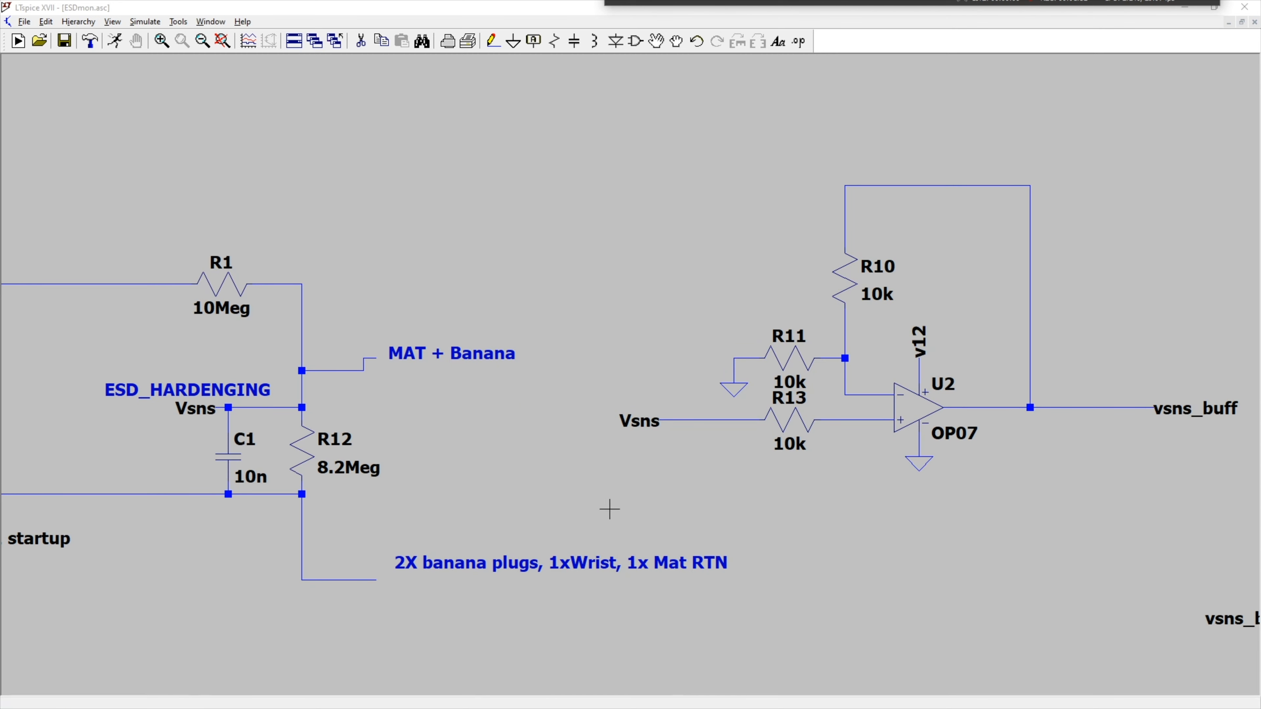
Run the transient simulation and probe the Vsns, vsns_buff and err_LOZ nets
scroll(right, 3)
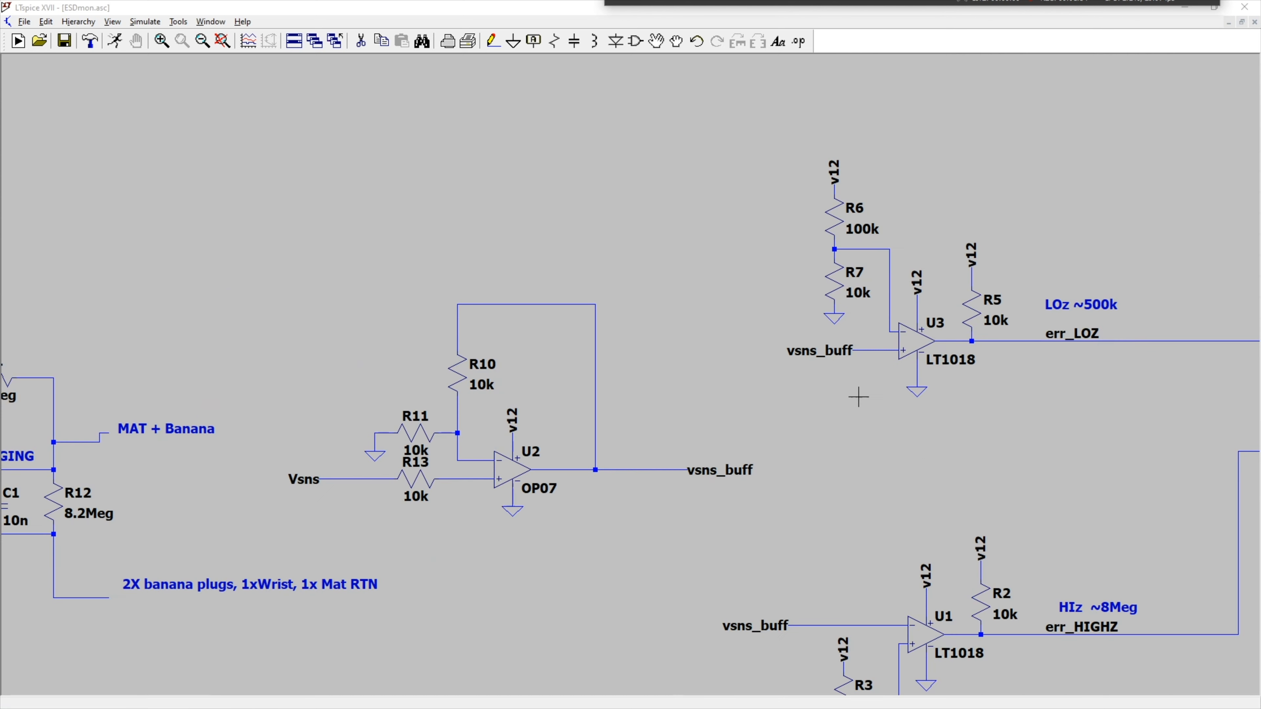
mouse_move(314, 501)
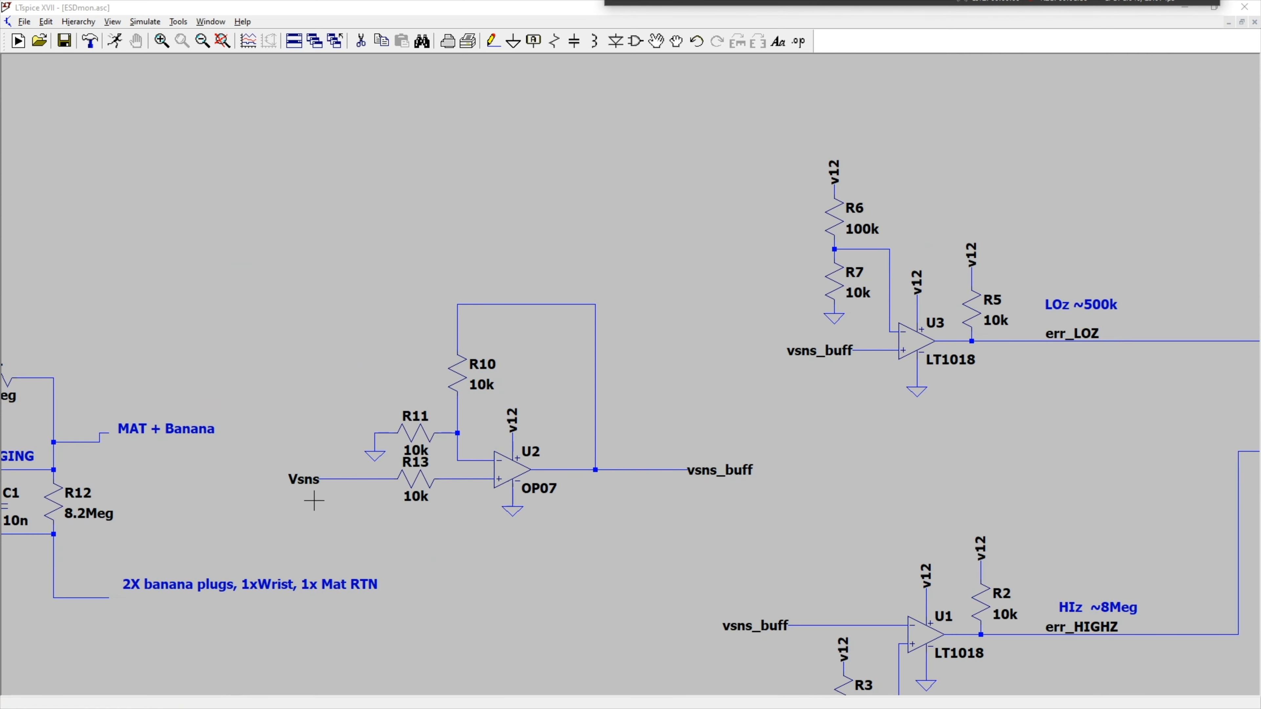
mouse_move(722, 541)
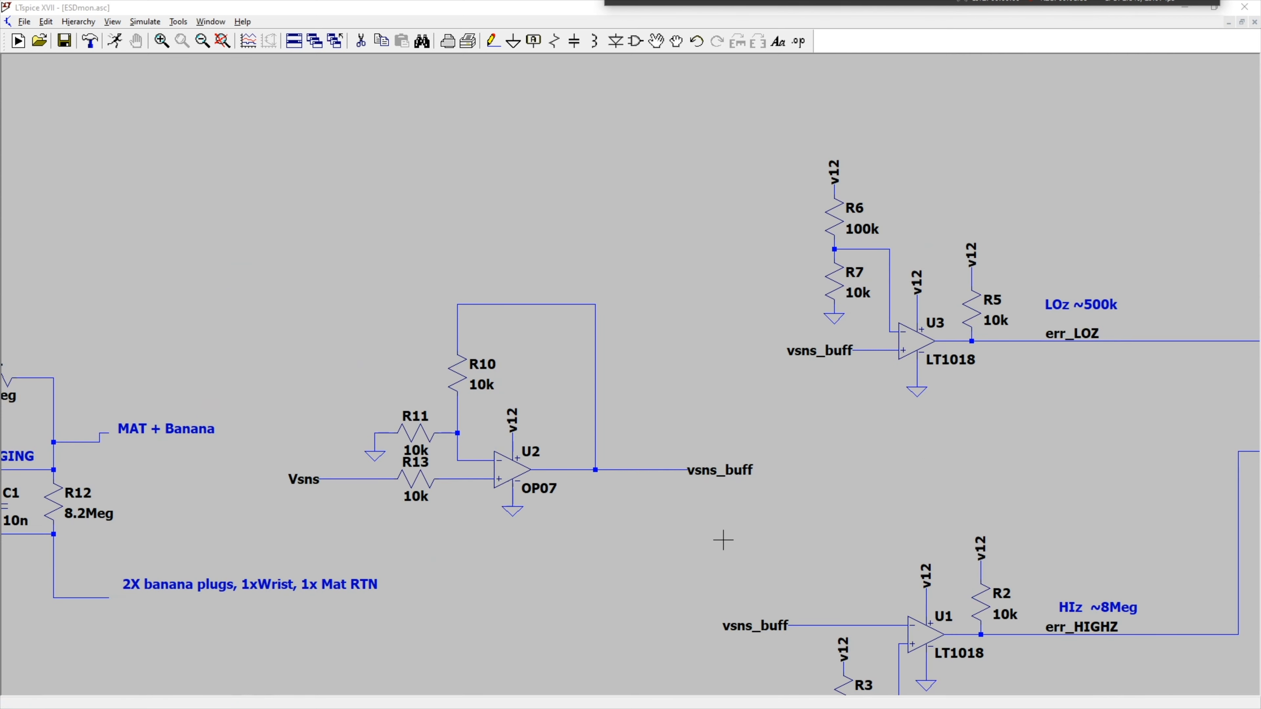
click(513, 462)
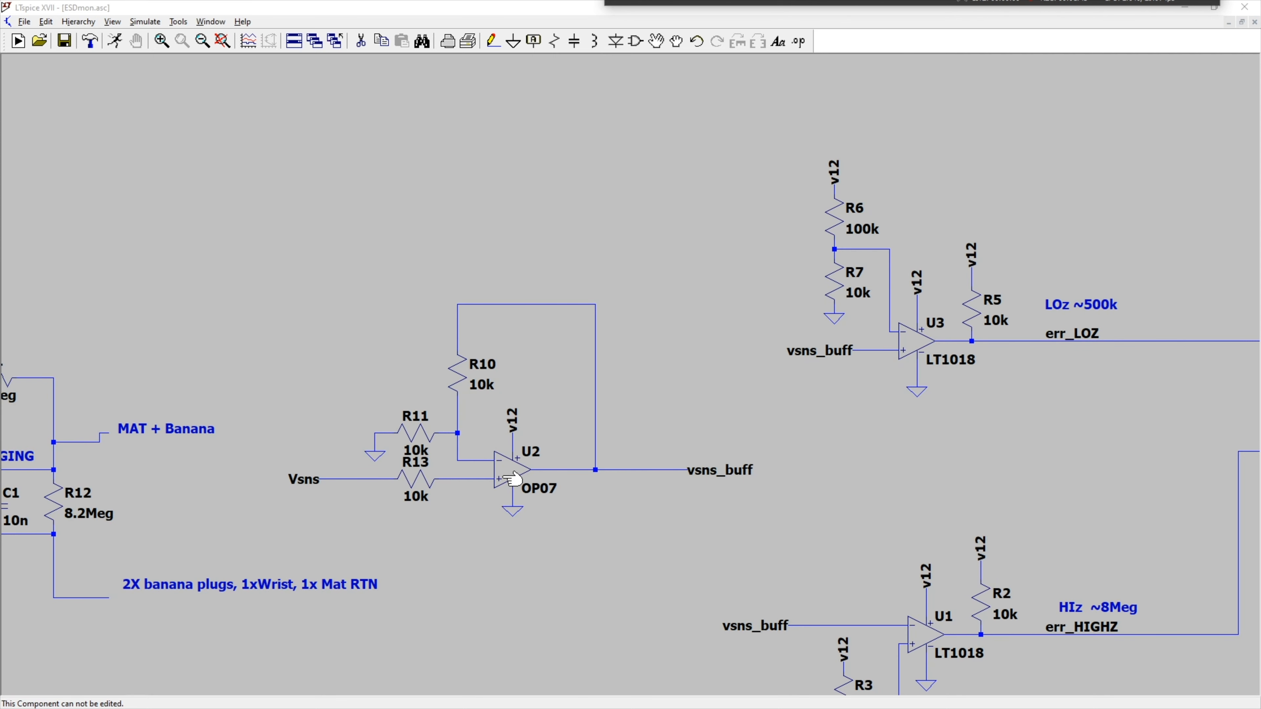
mouse_move(870, 370)
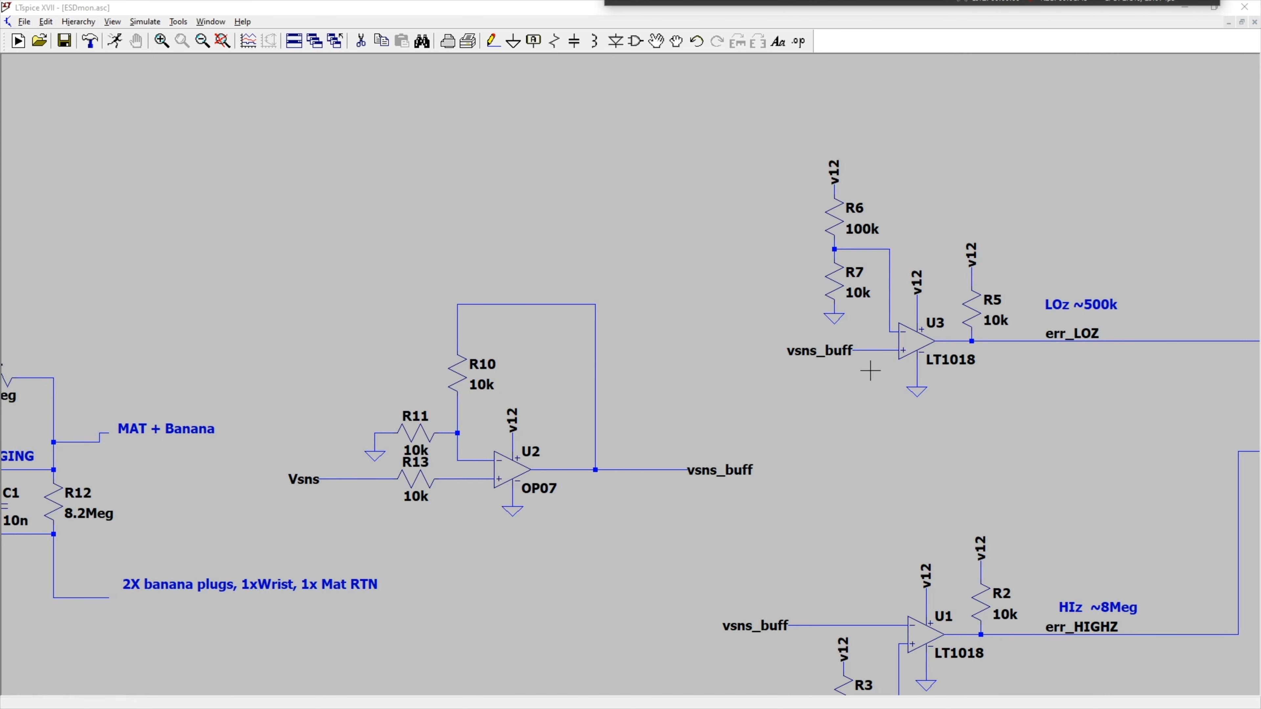
mouse_move(913, 351)
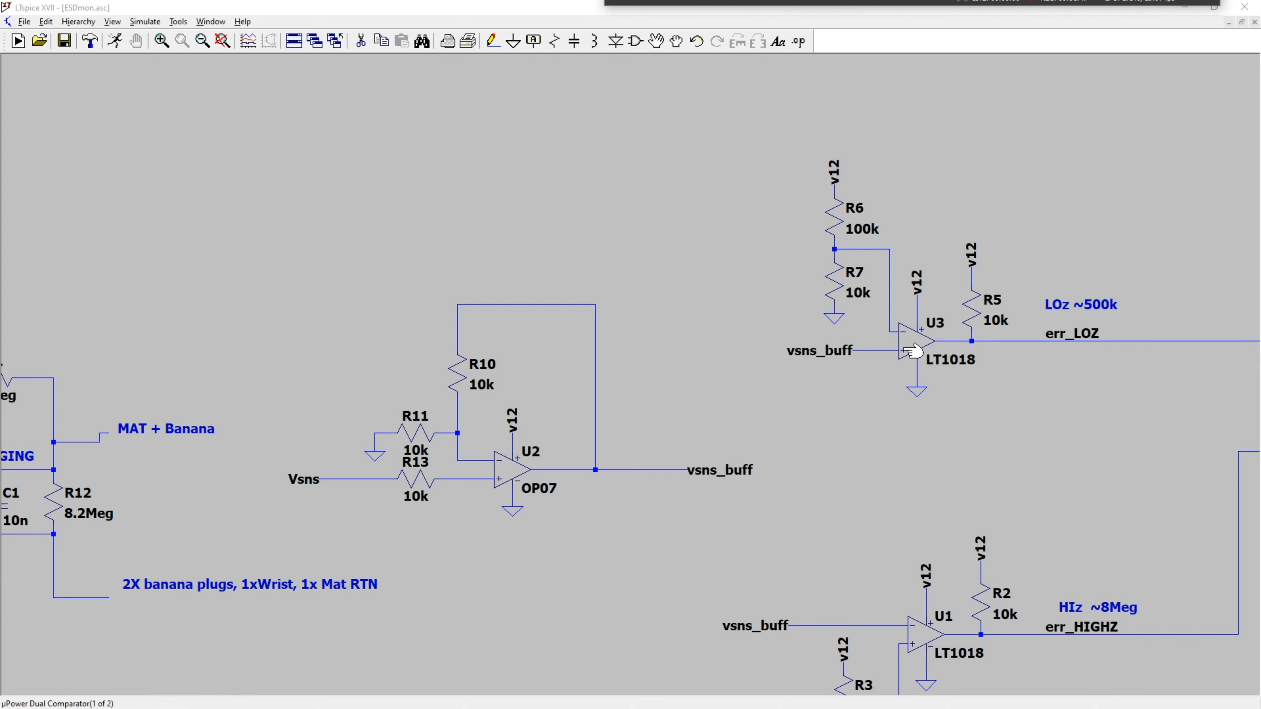
mouse_move(912, 354)
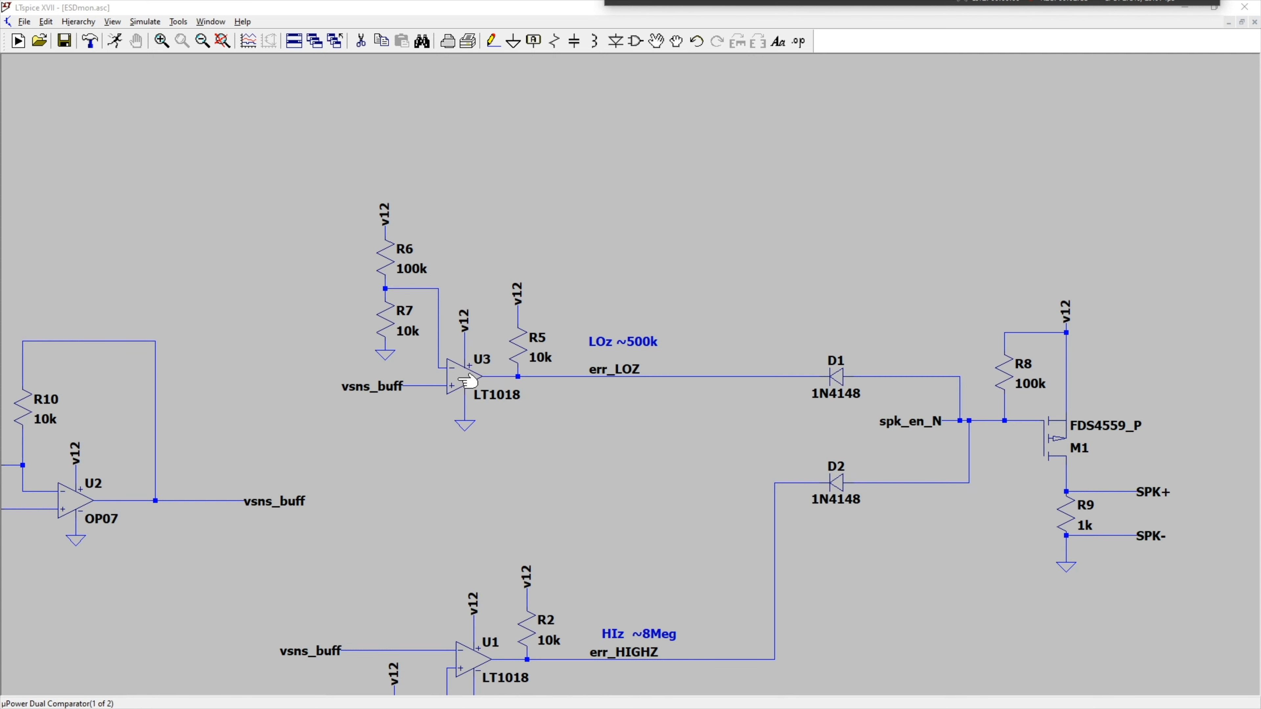
mouse_move(481, 359)
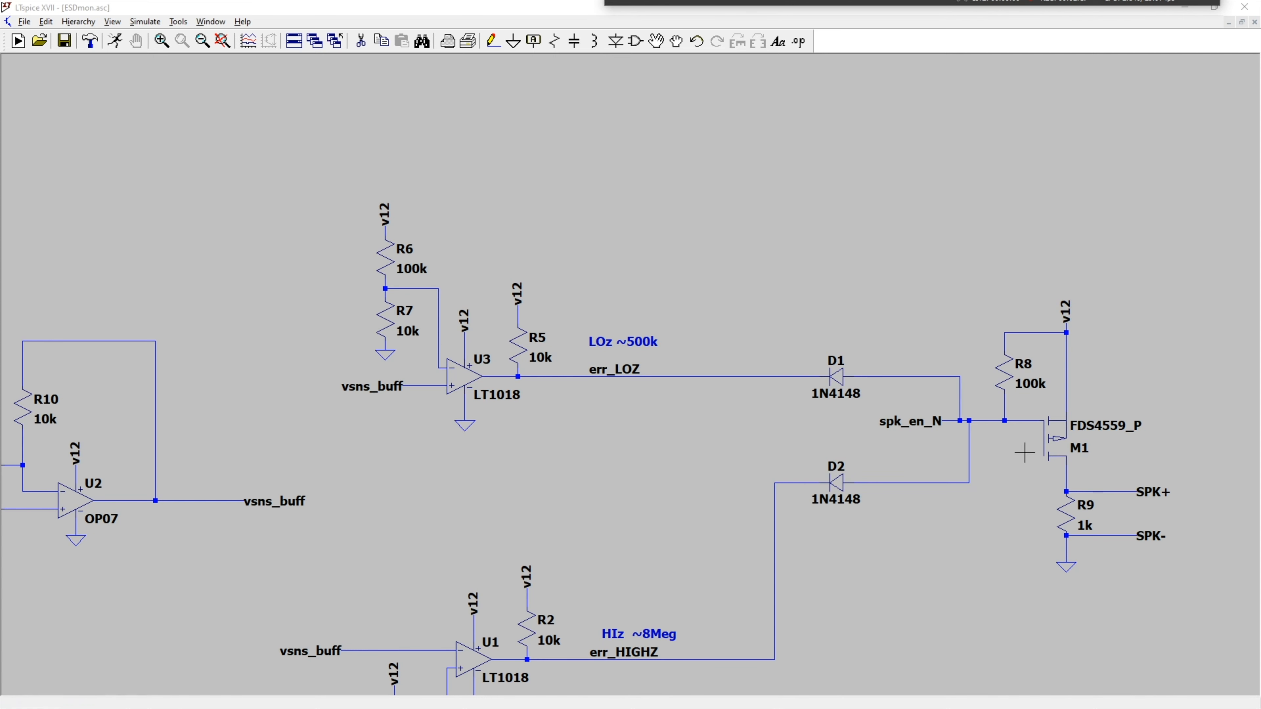
mouse_move(1113, 592)
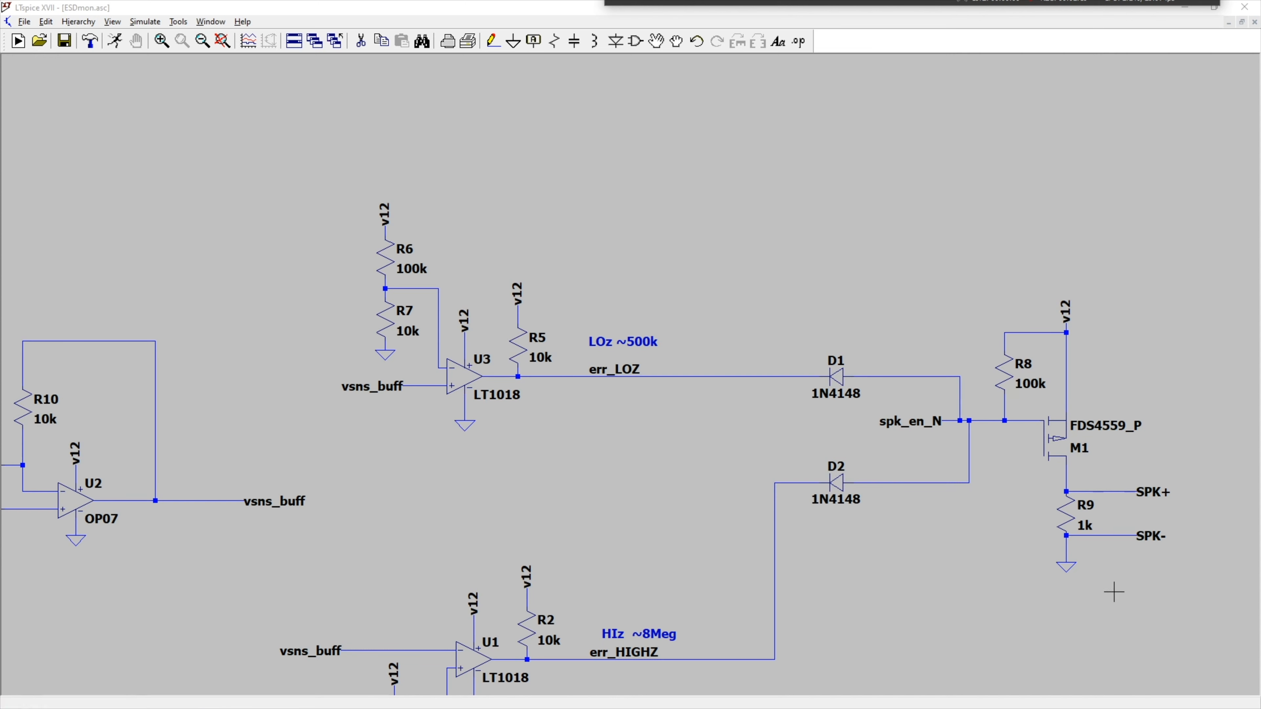
mouse_move(1139, 507)
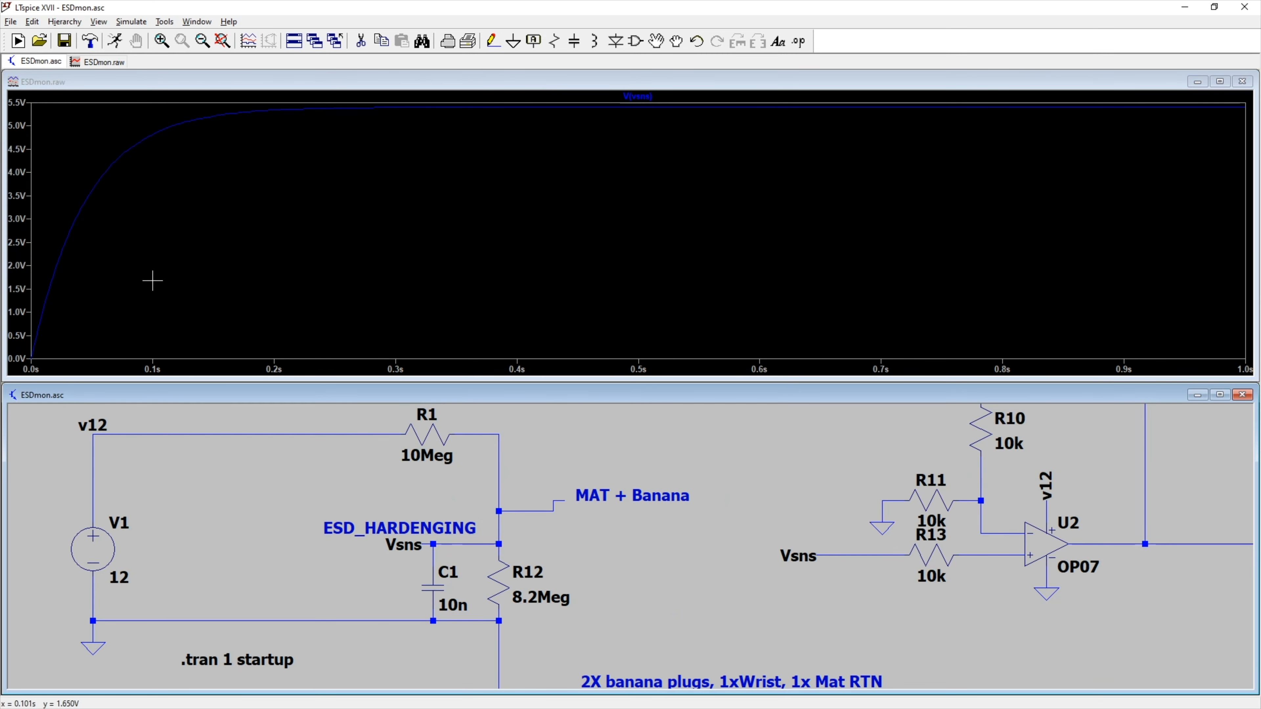
mouse_move(476, 443)
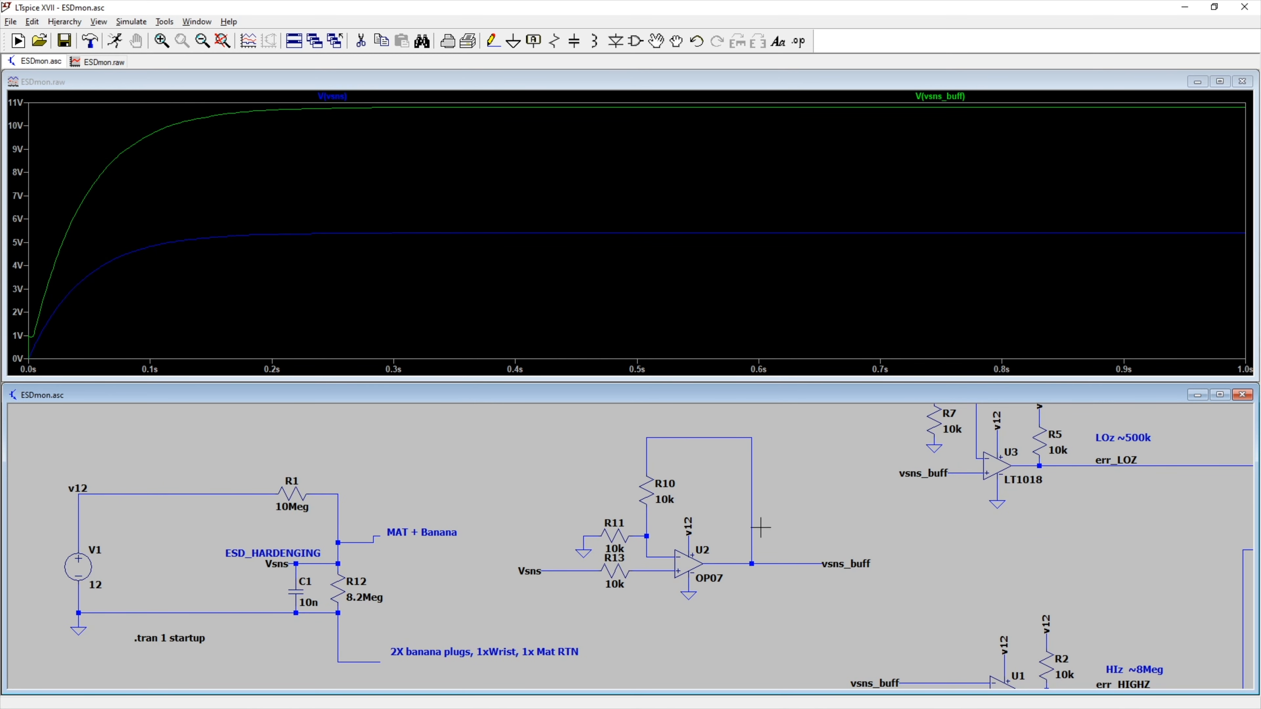
mouse_move(612, 533)
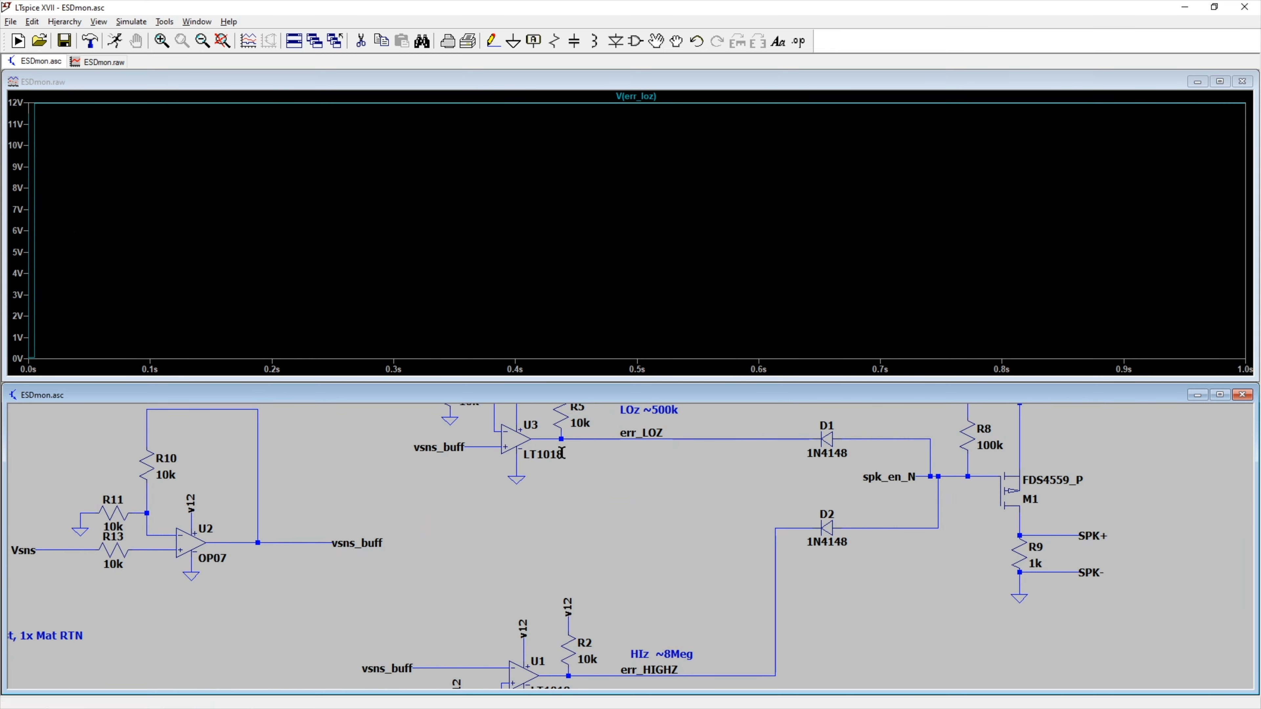
Zoom the waveform plot into the first 15 ms where V(err_loz) jumps to 12 V
click(494, 438)
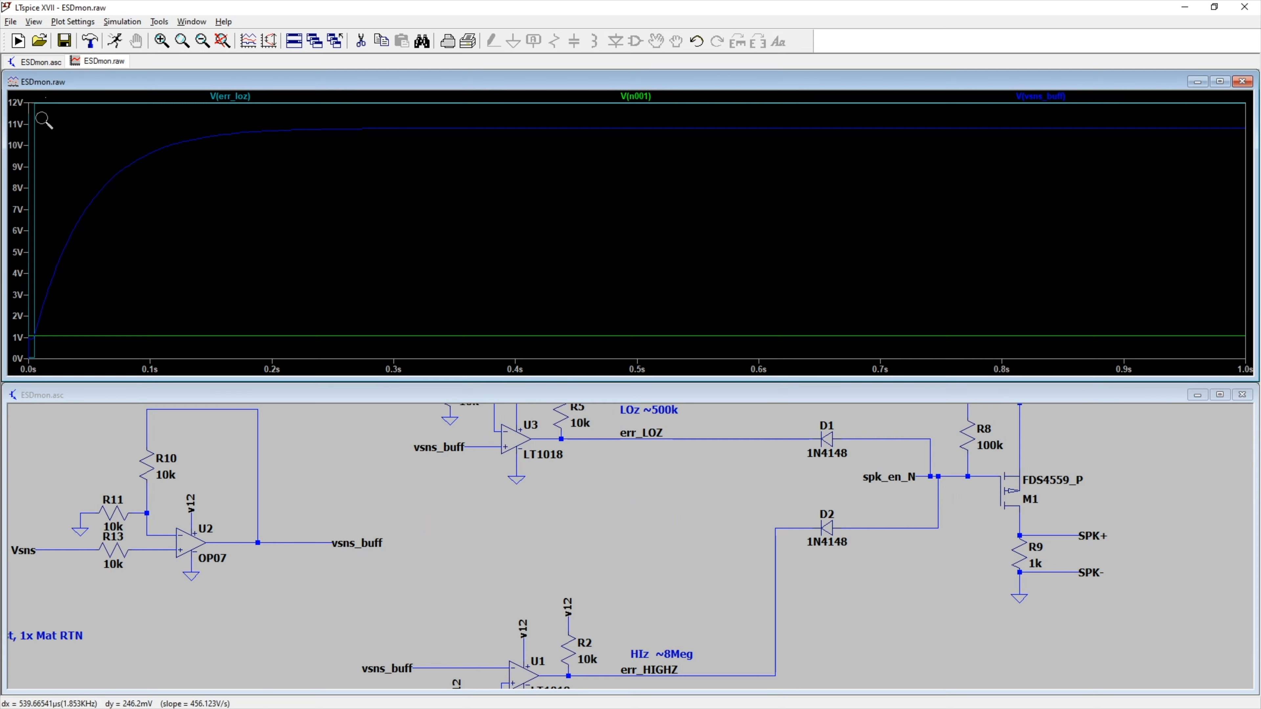
drag(32, 109, 409, 354)
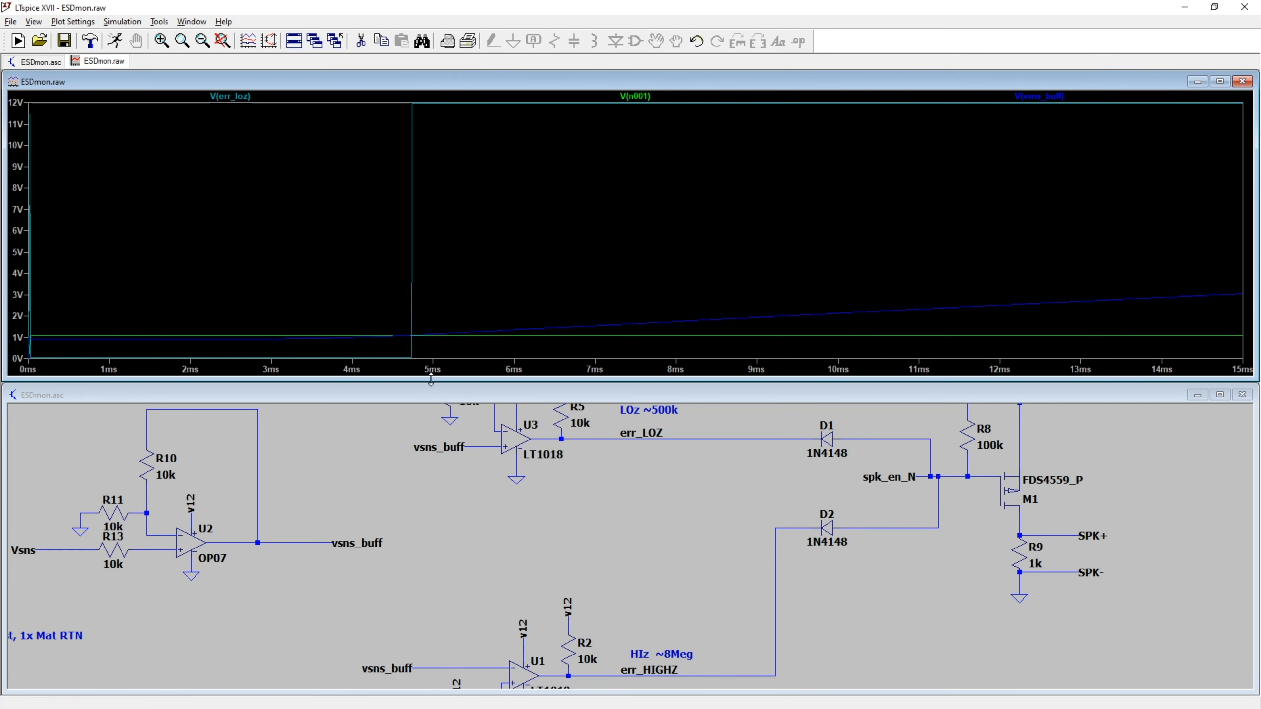
mouse_move(556, 339)
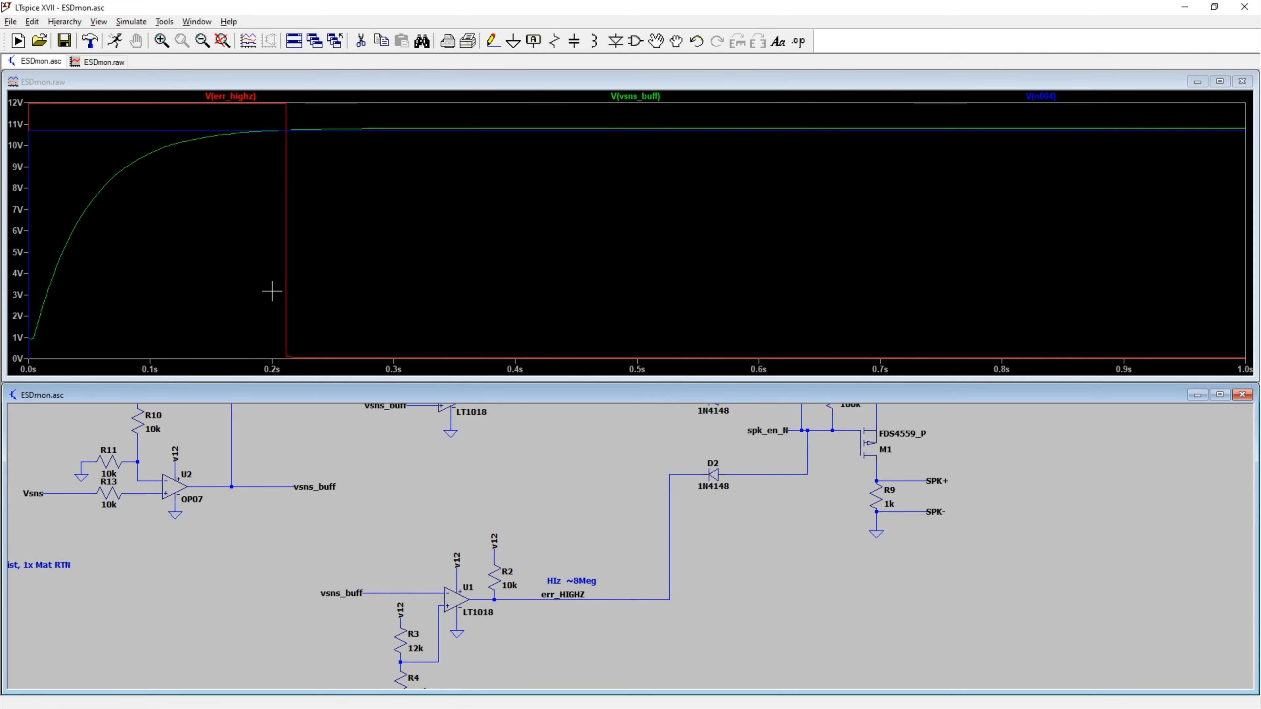
mouse_move(282, 133)
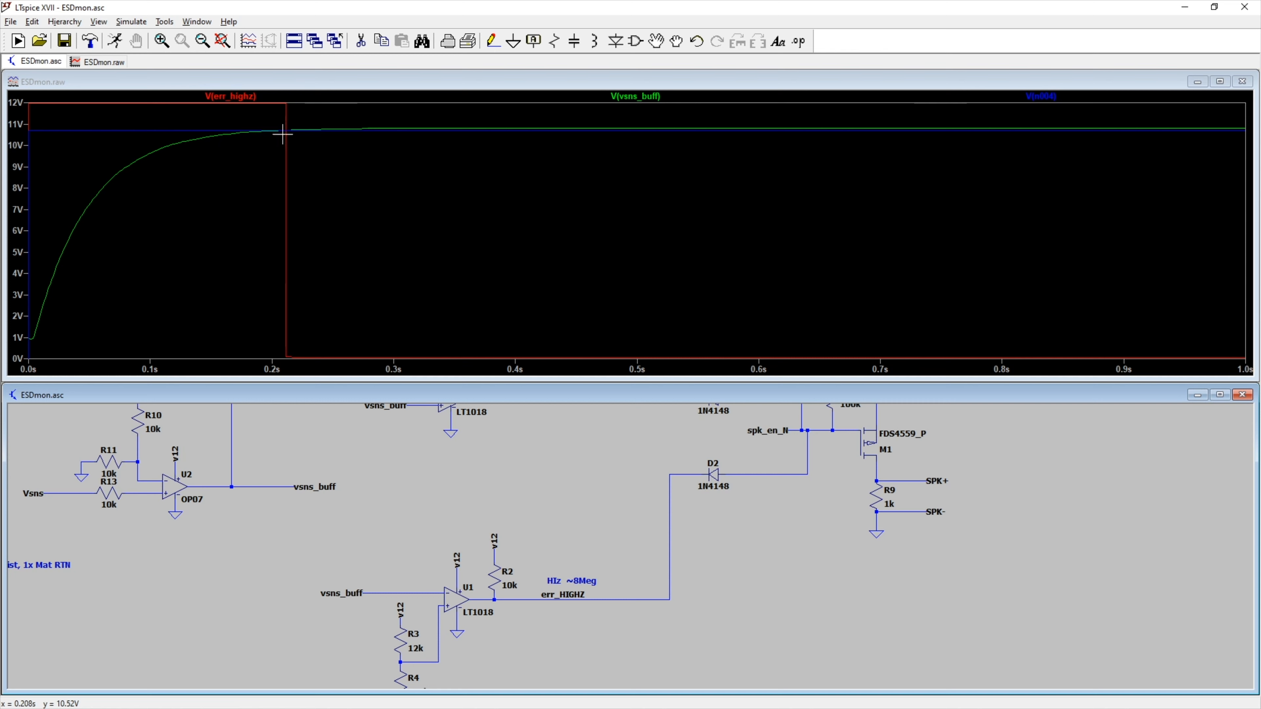
mouse_move(283, 135)
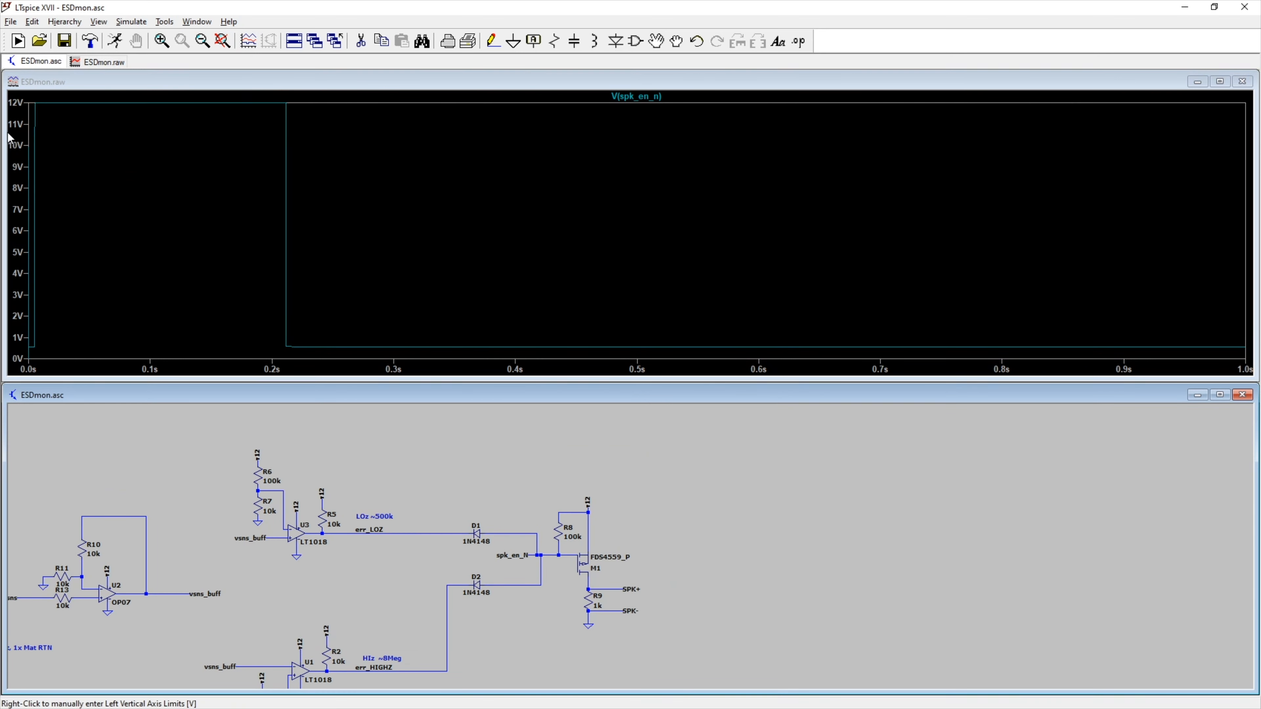
mouse_move(35, 206)
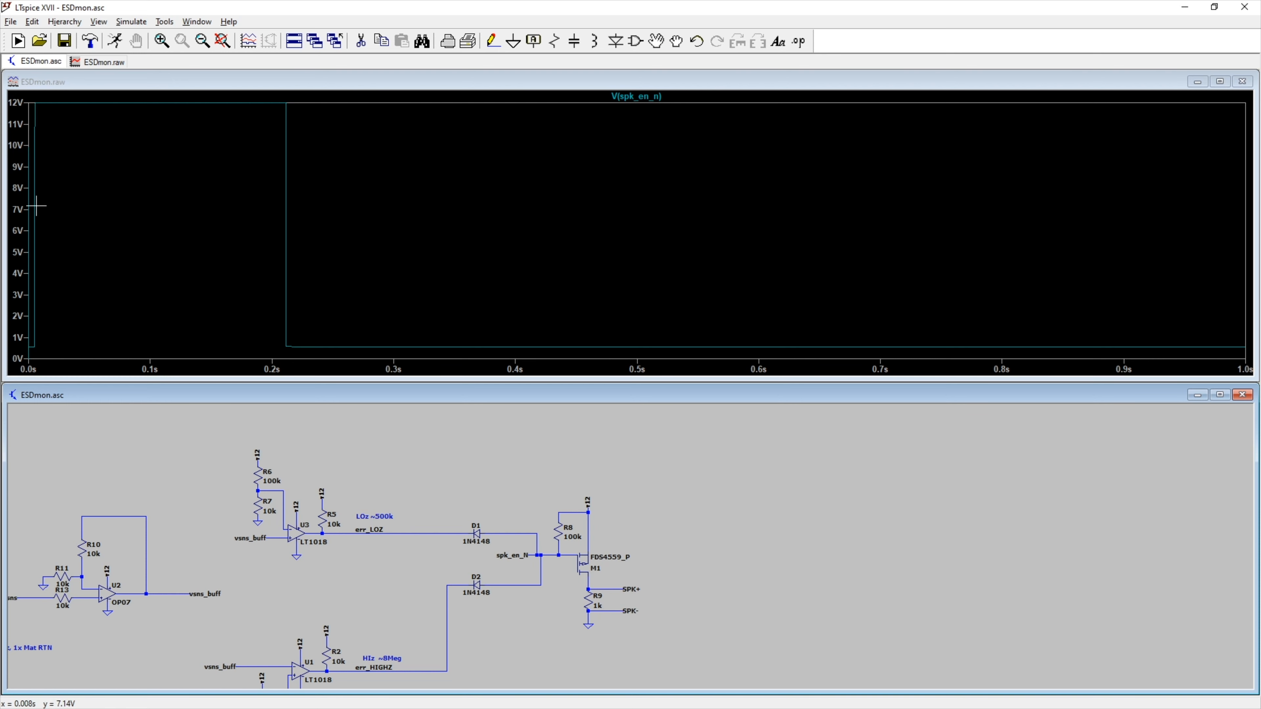
mouse_move(591, 292)
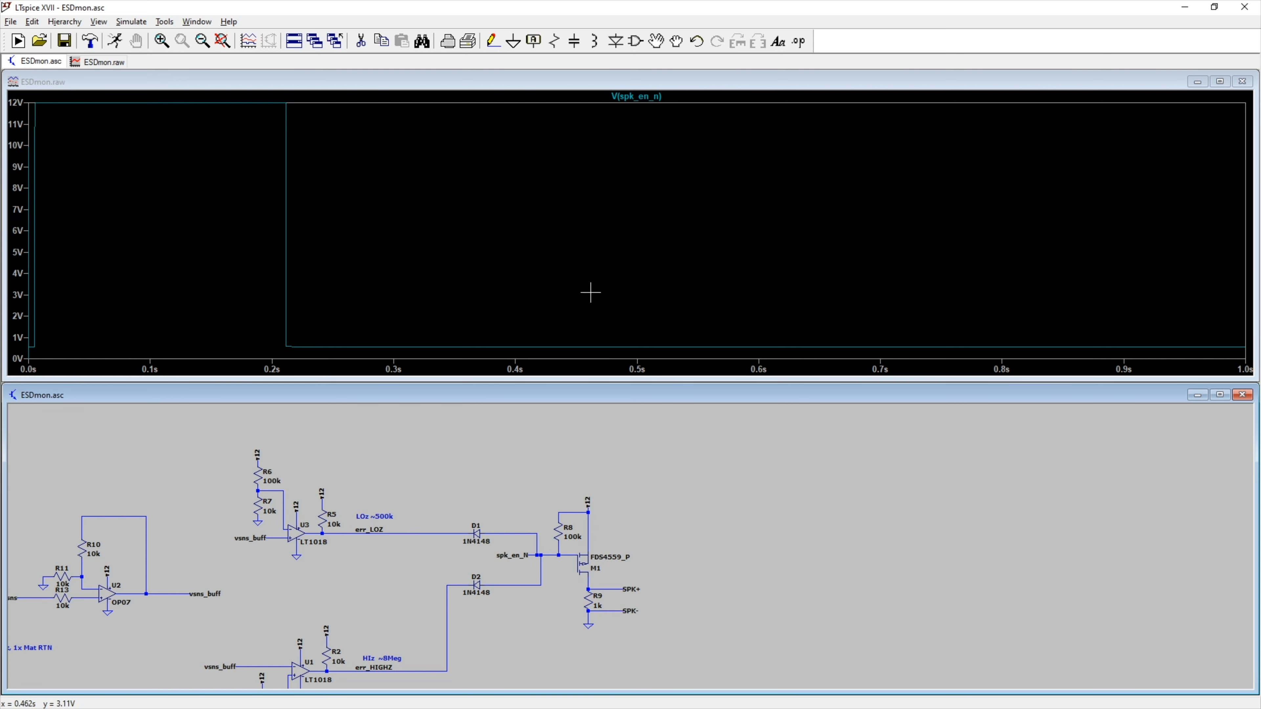
mouse_move(1051, 430)
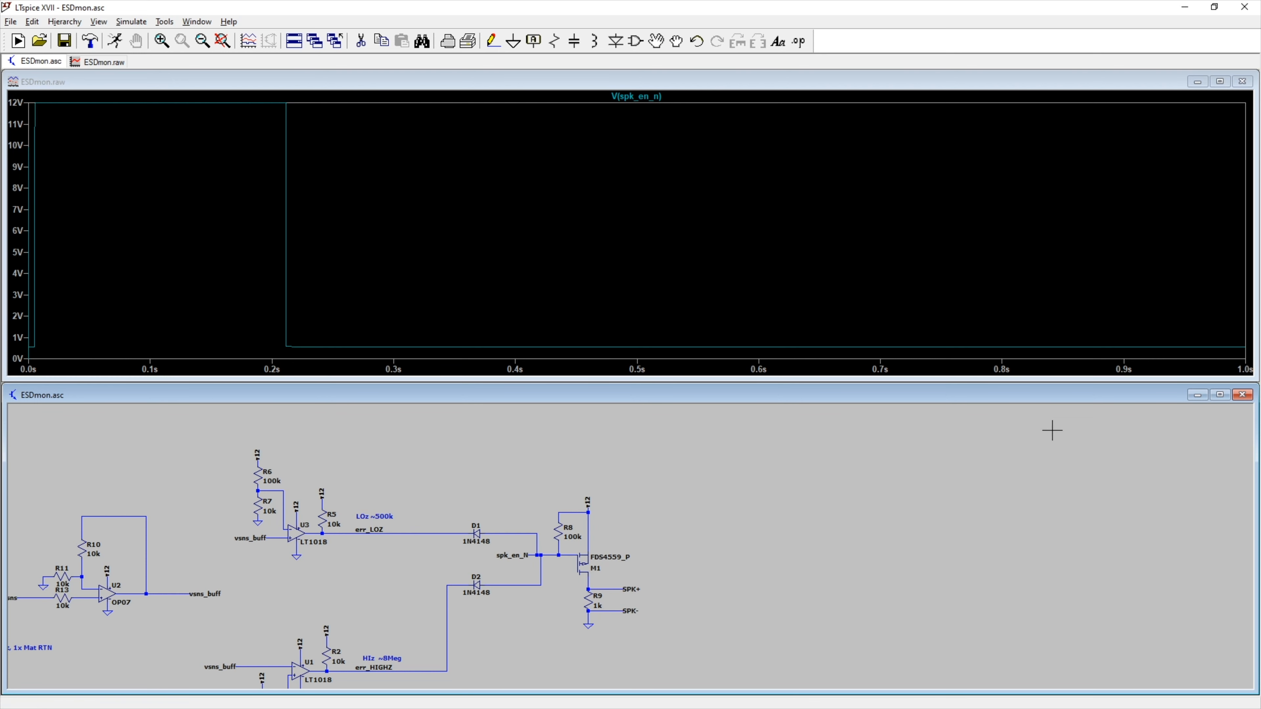
mouse_move(971, 551)
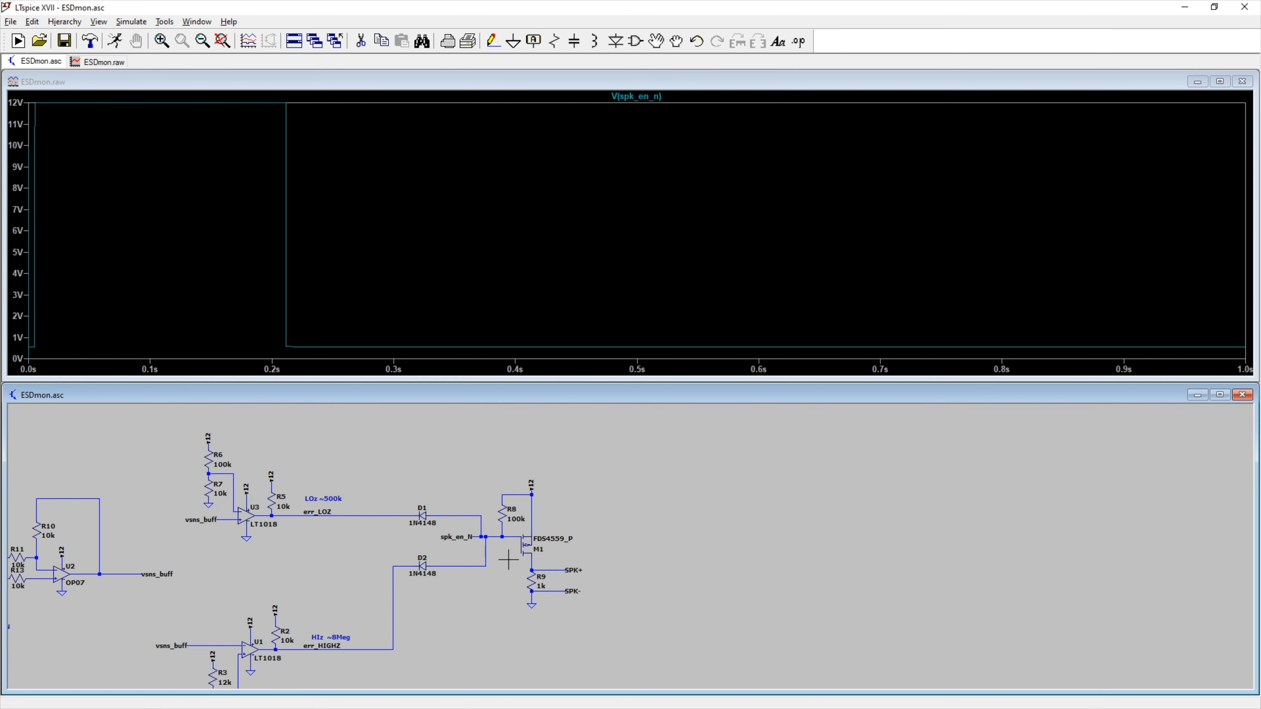
Probe the SPK+ output so the plot shows only V(spk+) over the 1-second run
click(566, 570)
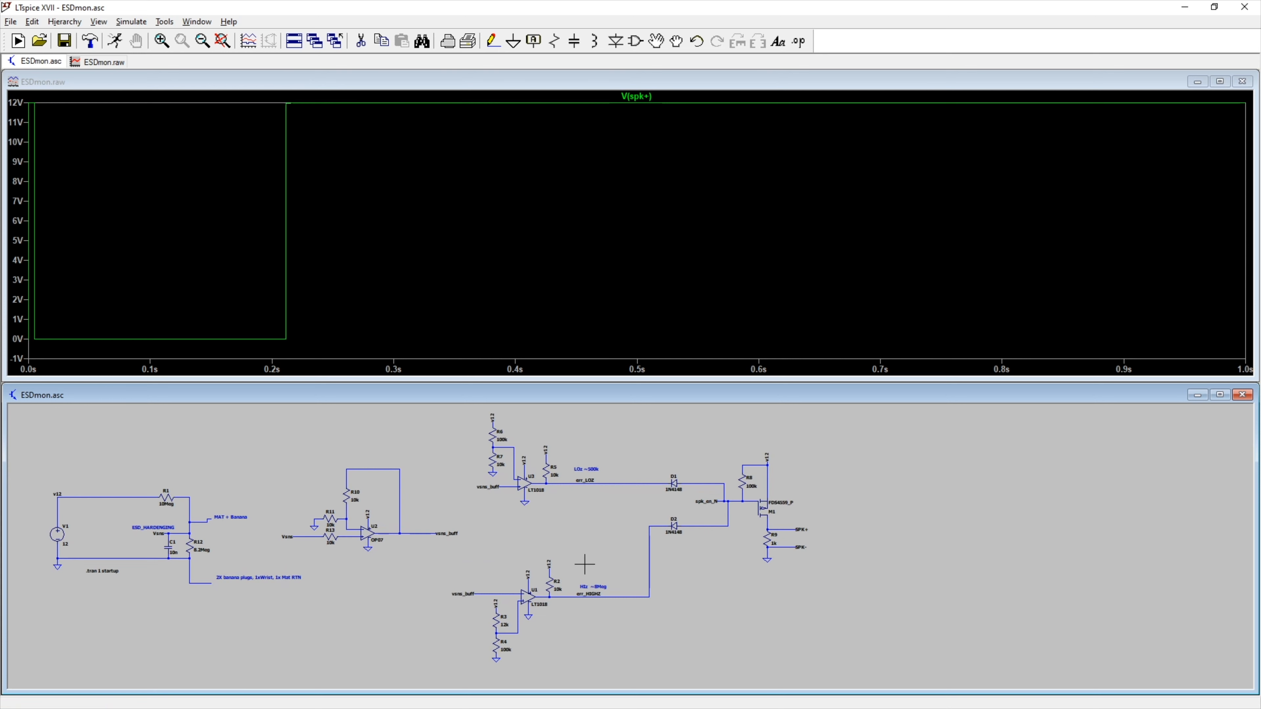
mouse_move(526, 551)
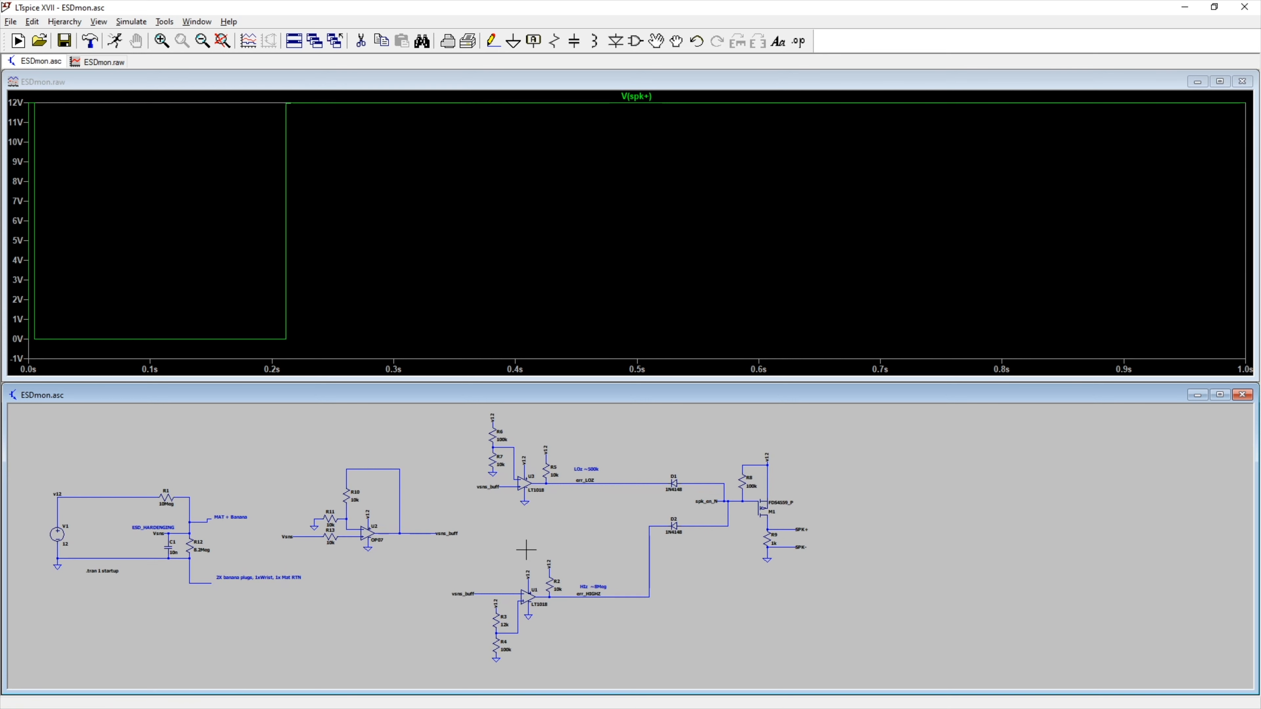
mouse_move(580, 528)
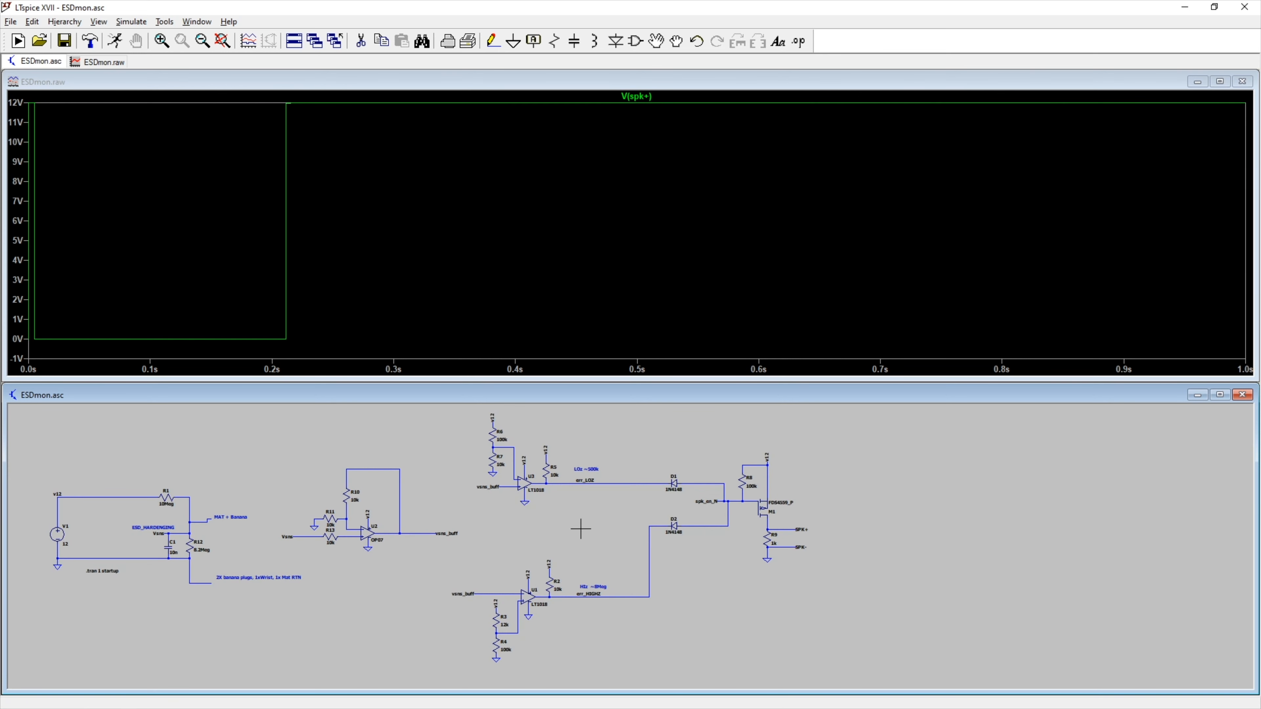
mouse_move(854, 612)
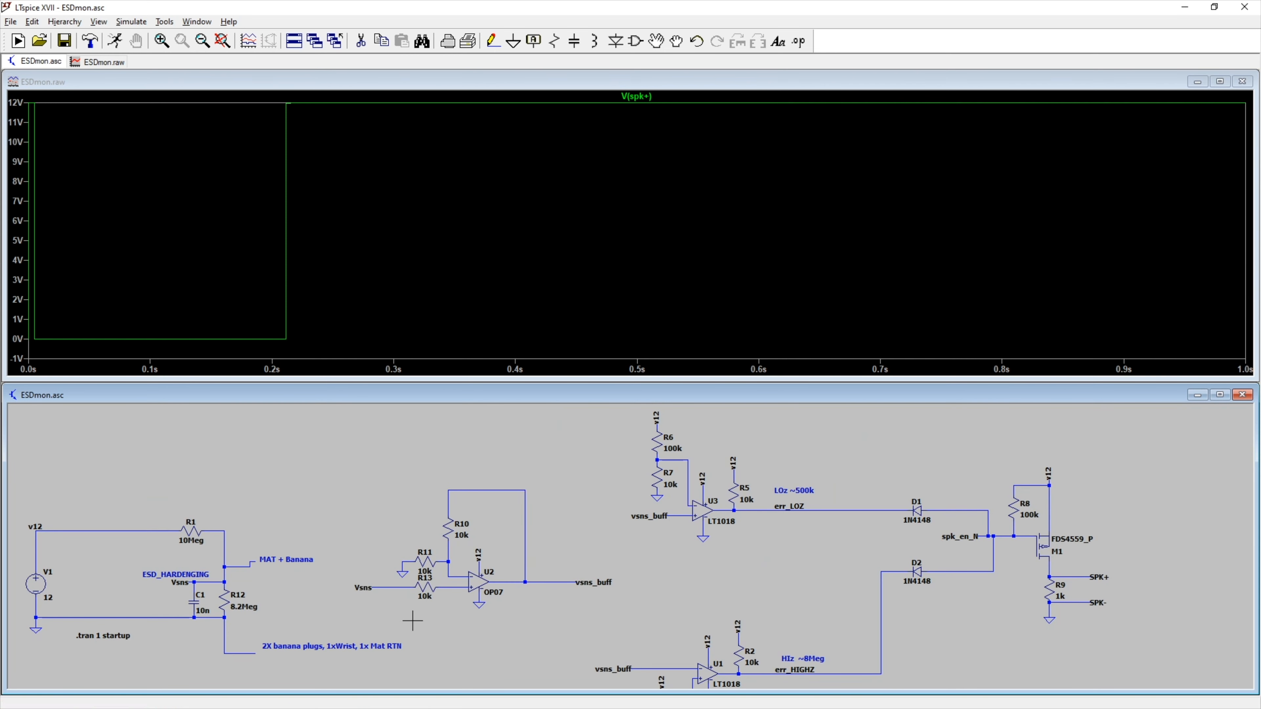
mouse_move(423, 627)
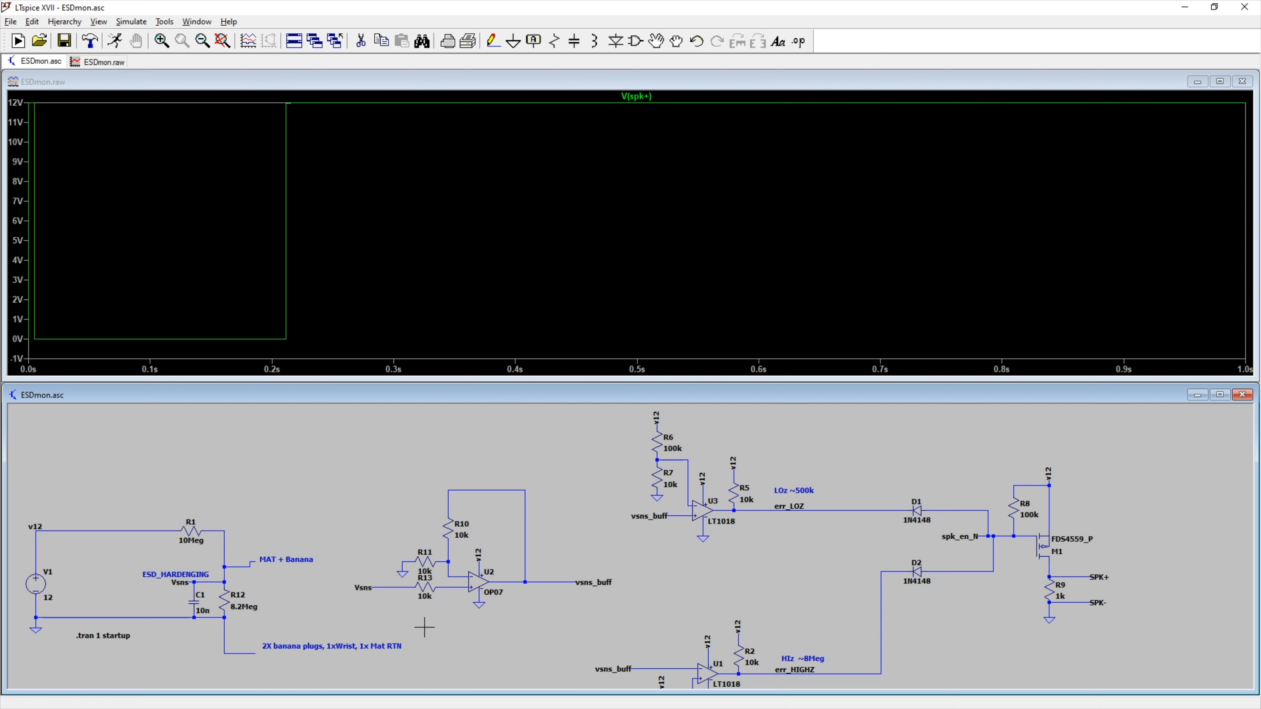
mouse_move(497, 588)
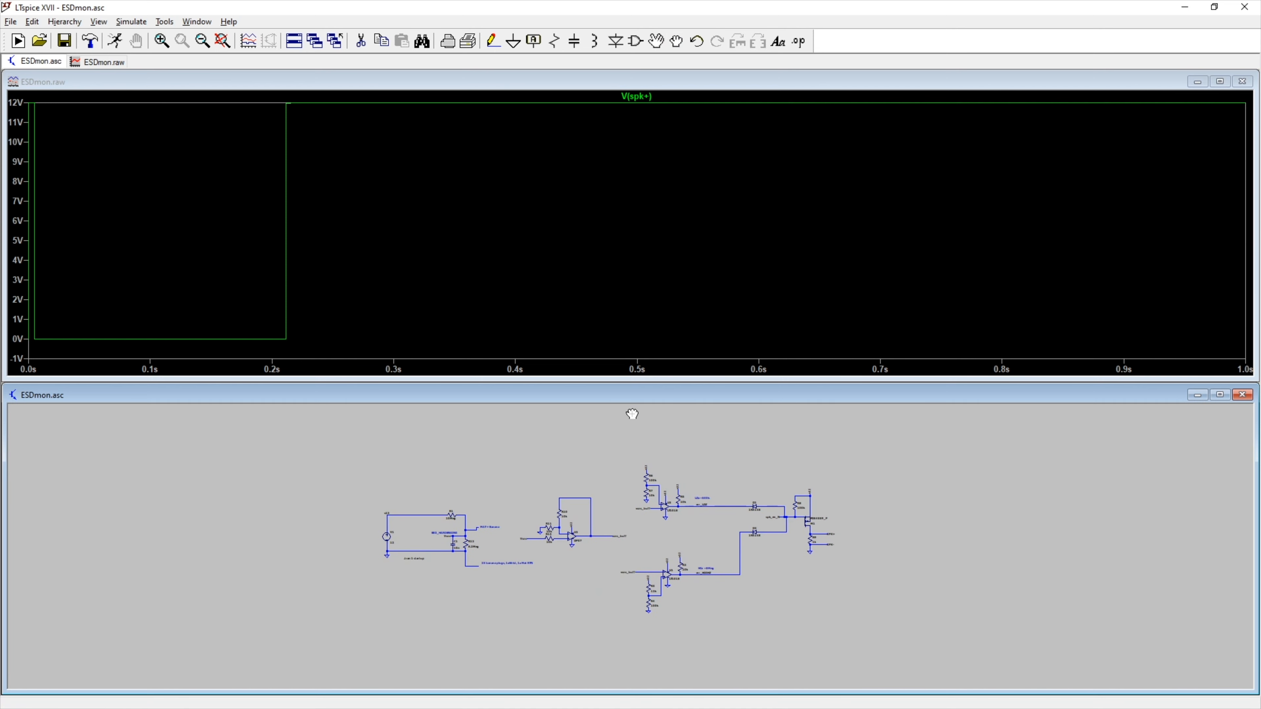
mouse_move(493, 431)
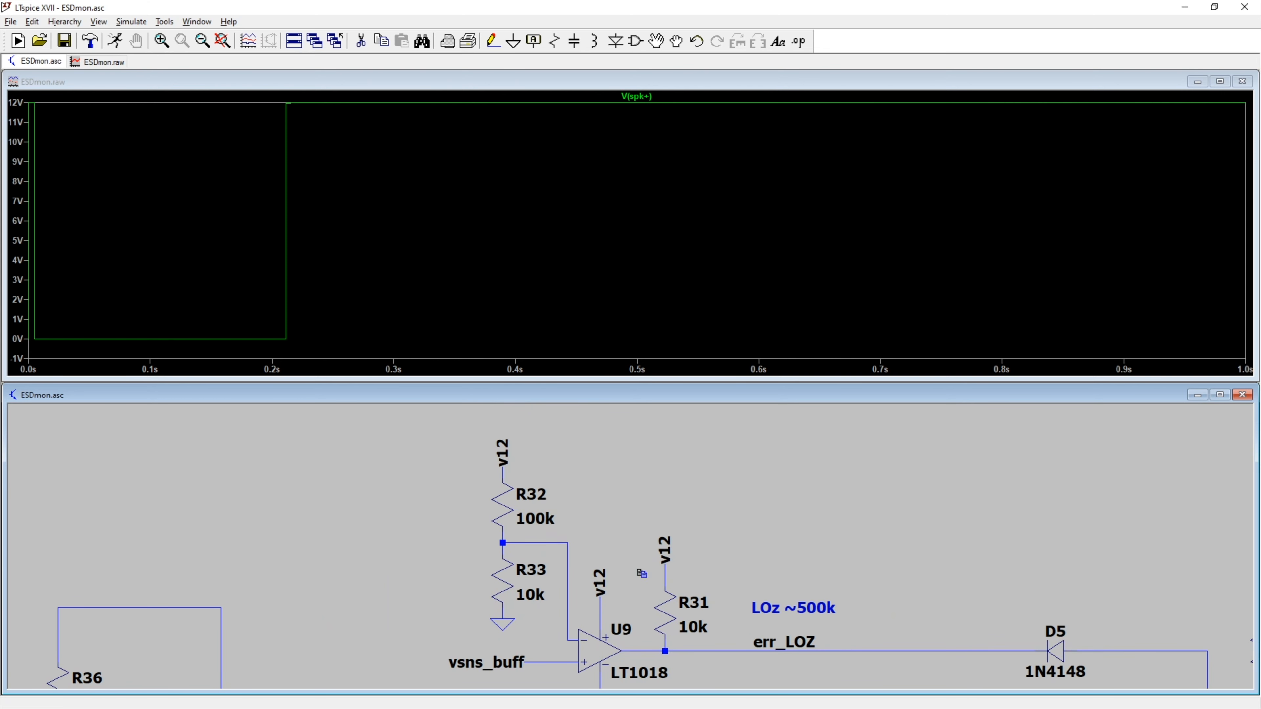
mouse_move(603, 595)
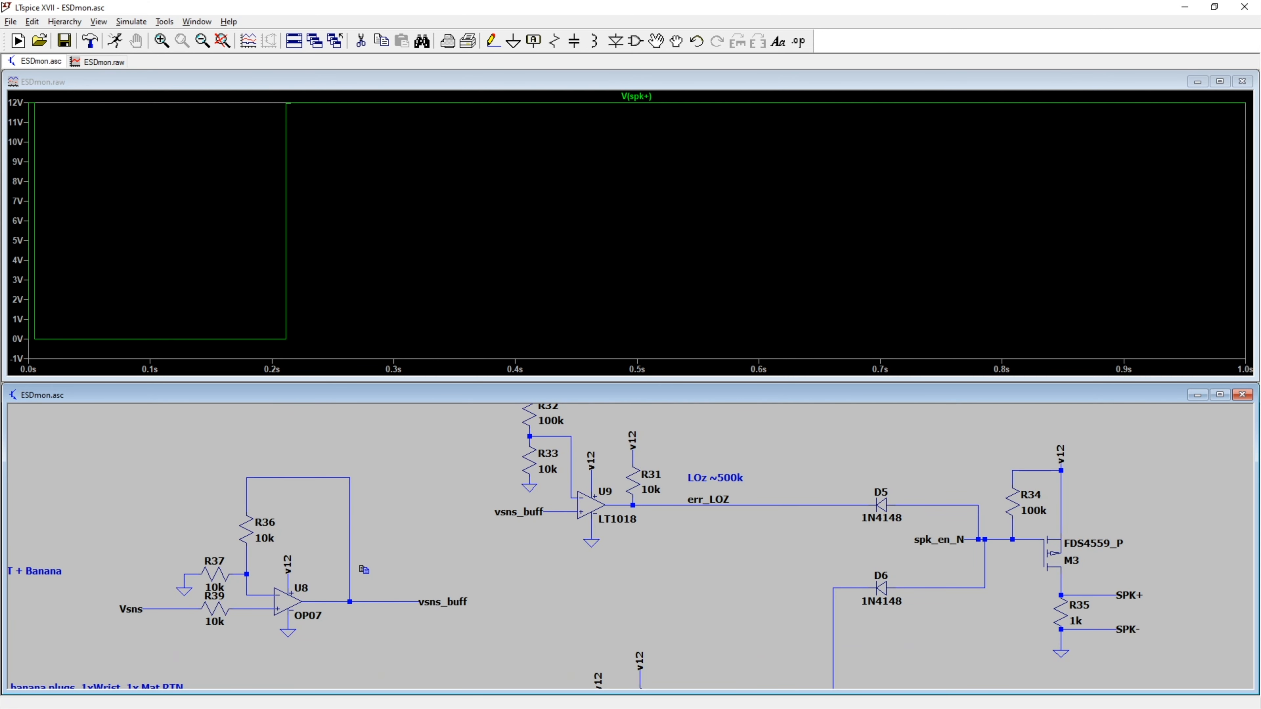
mouse_move(801, 526)
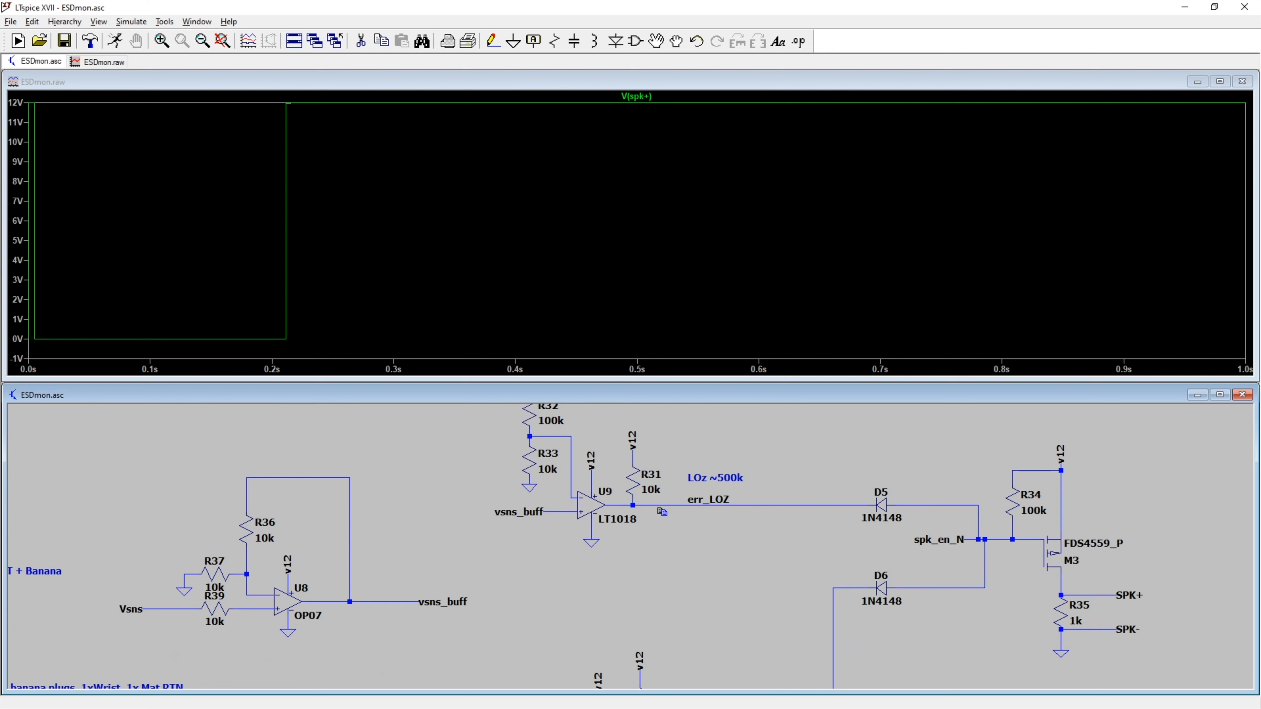
Start the Duplicate command to copy the whole ESD monitor circuit
click(222, 41)
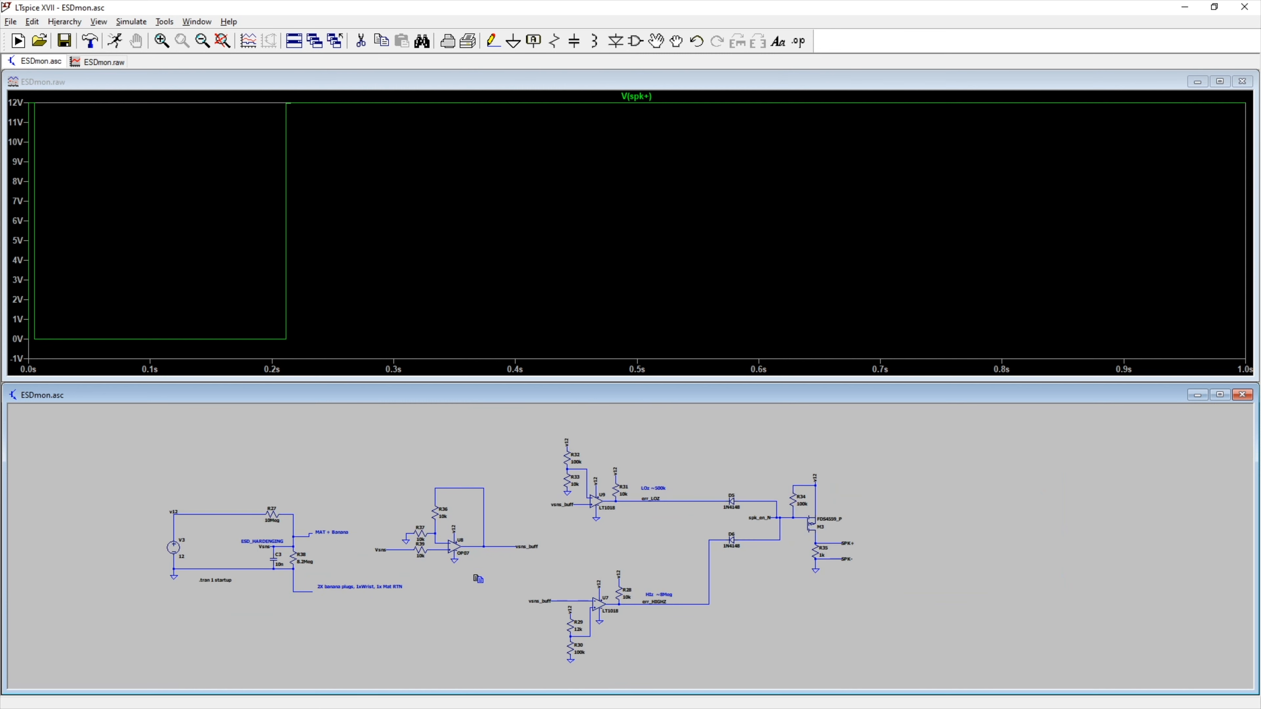
mouse_move(495, 640)
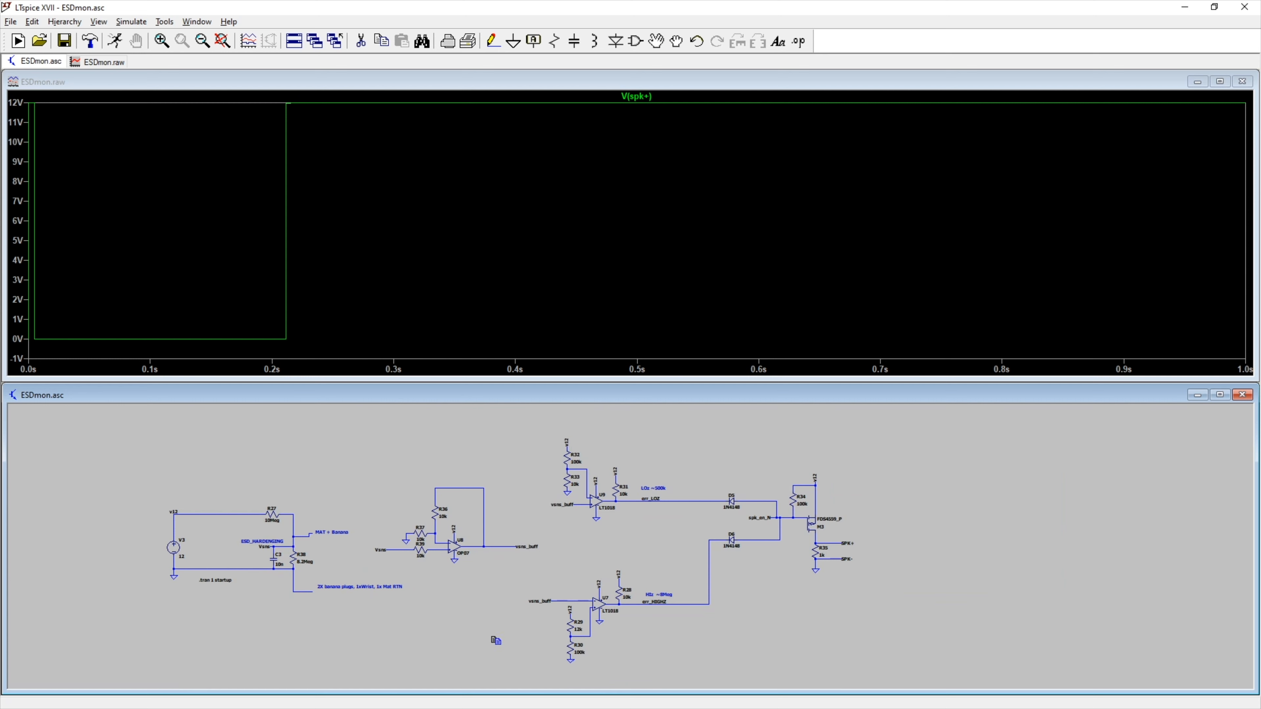
mouse_move(533, 601)
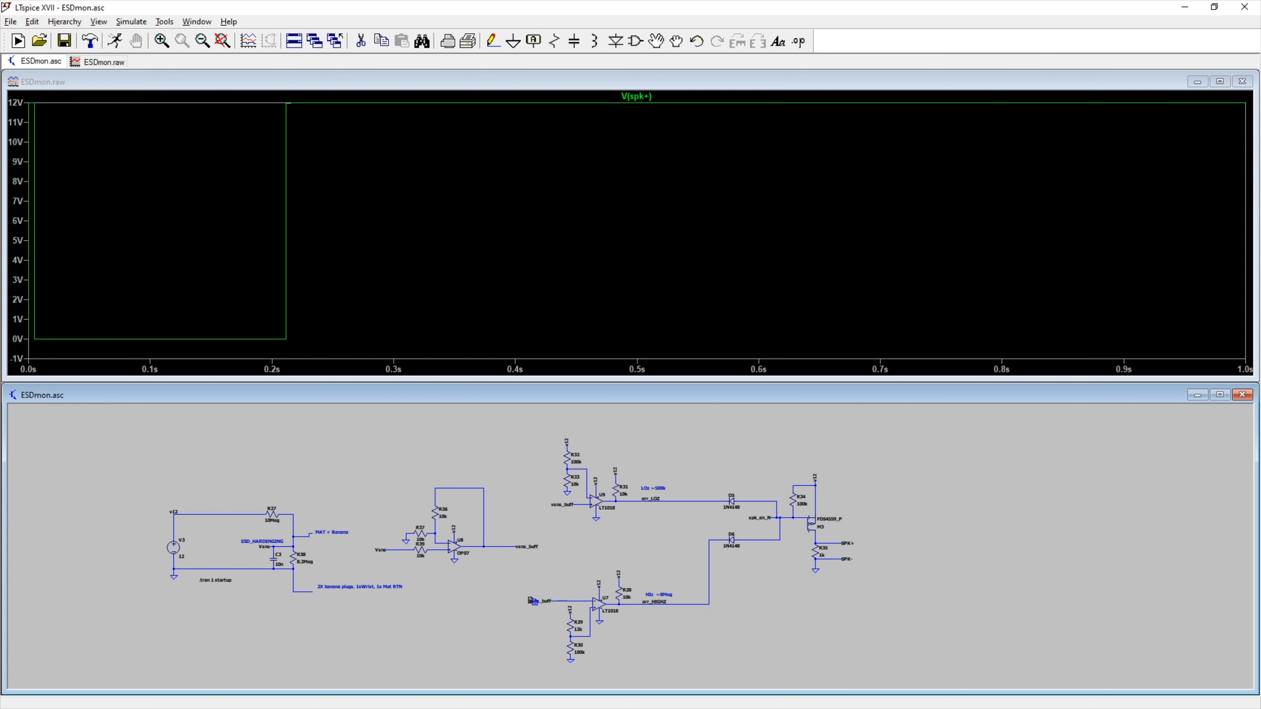